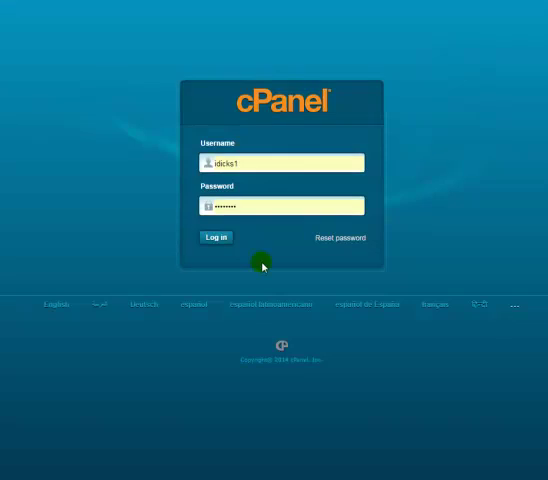
Step: Sign in to the HostGator cPanel hosting account
left_click(215, 237)
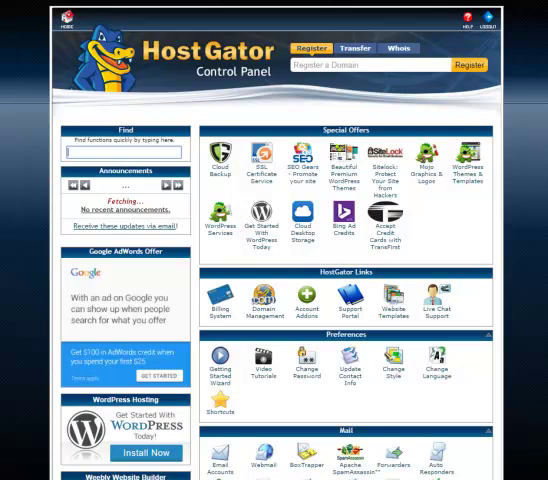
Step: Create the 'contact' mailbox with a password and Unlimited quota
scroll("down", 3)
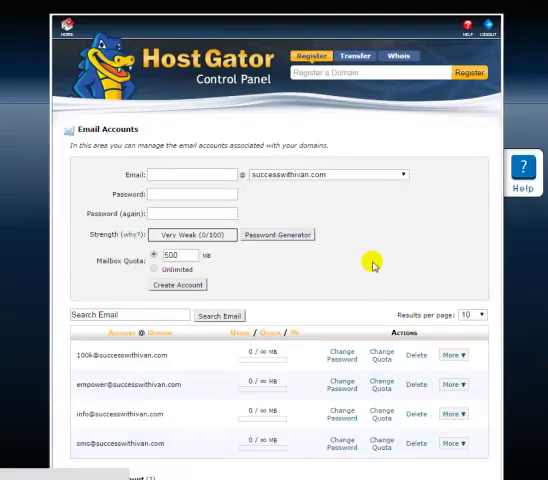
scroll("down", 3)
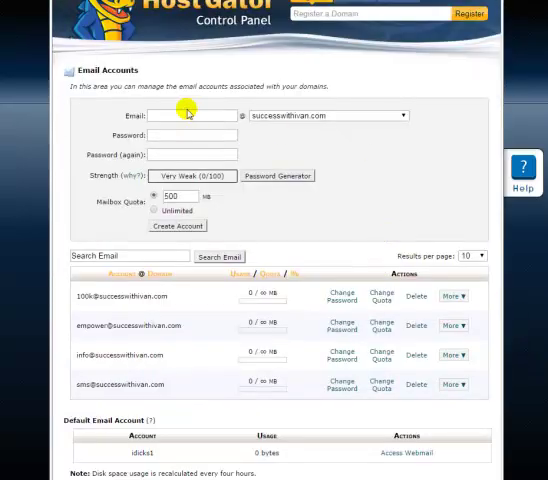
left_click(195, 115)
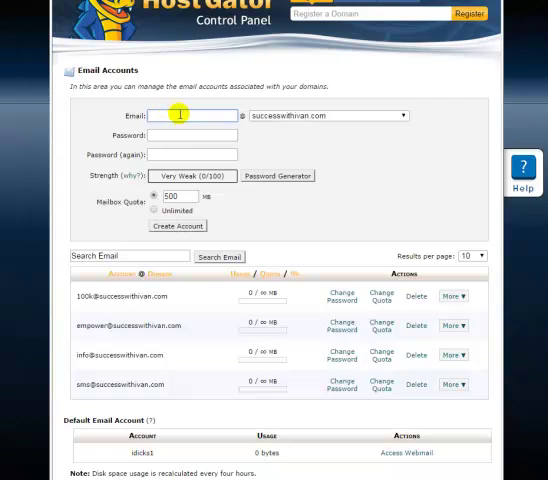
type("contact")
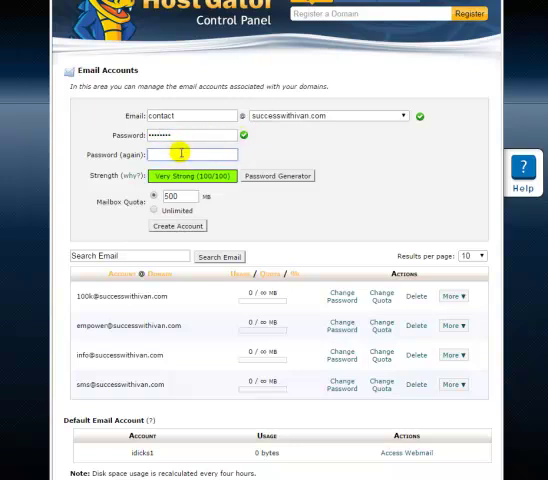
type("••••••••")
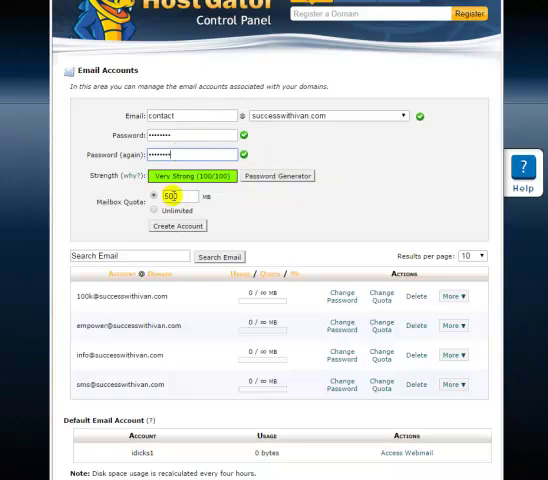
left_click(156, 212)
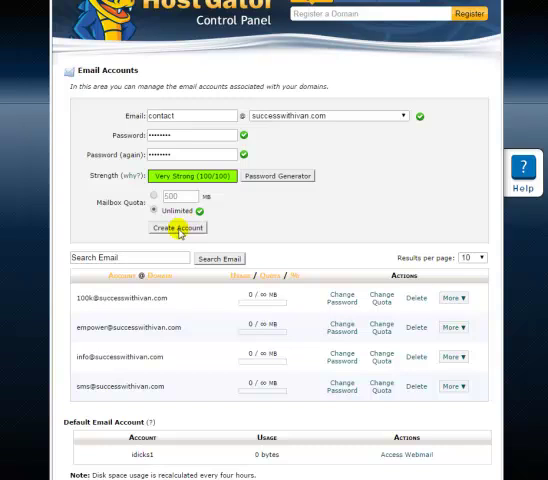
left_click(179, 231)
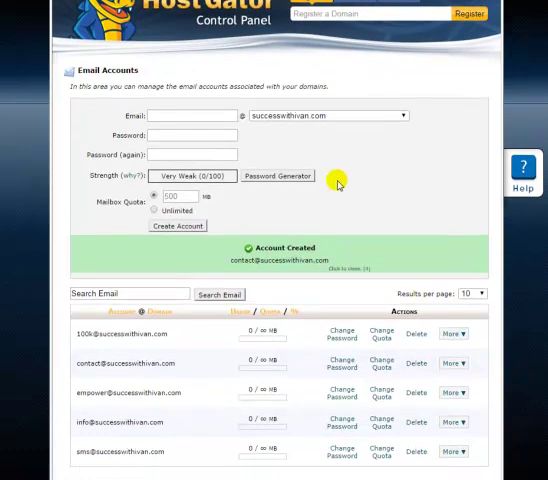
scroll("down", 3)
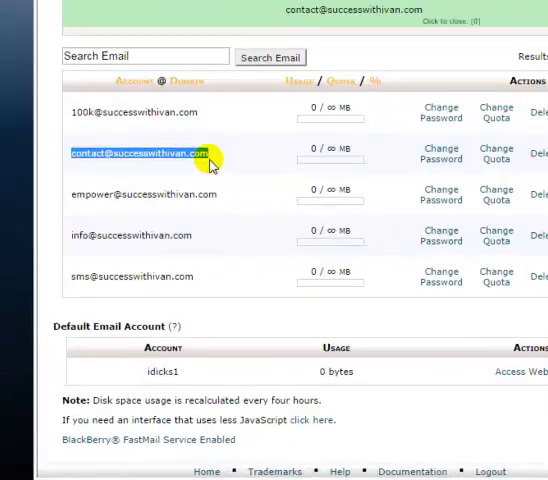
scroll("down", 3)
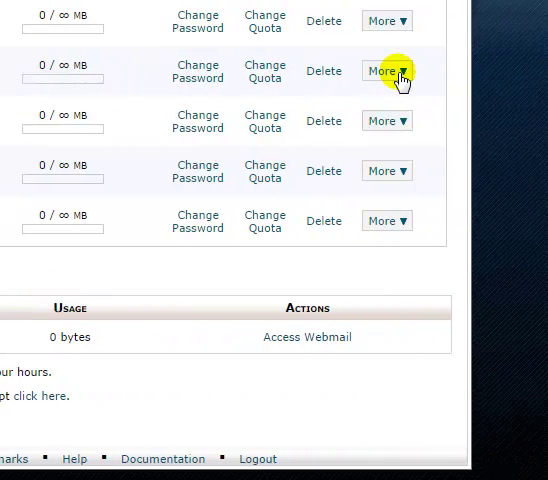
left_click(386, 71)
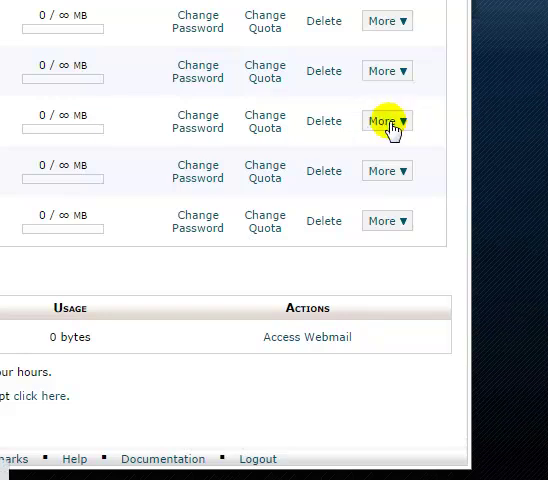
left_click(386, 121)
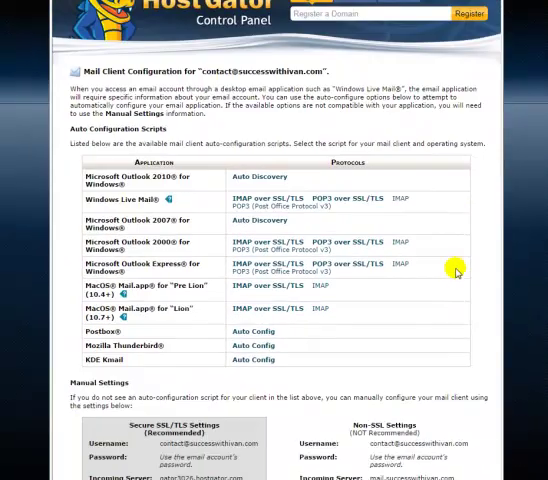
Step: Copy the outgoing server name gator3026.hostgator.com from Manual Settings
scroll("down", 3)
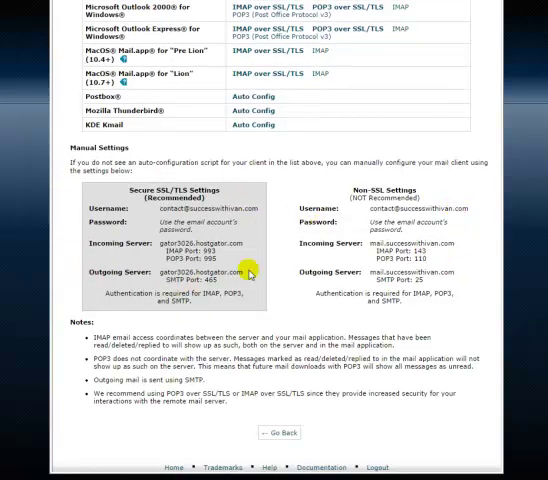
mouse_move(145, 302)
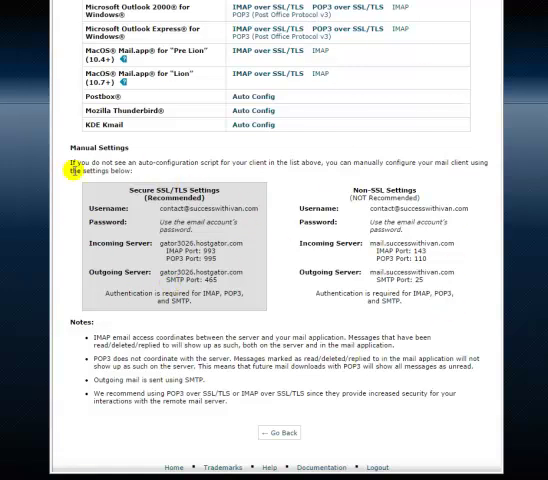
mouse_move(254, 221)
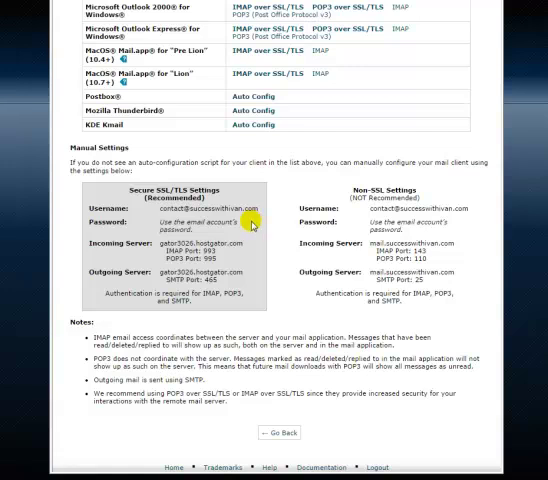
mouse_move(215, 237)
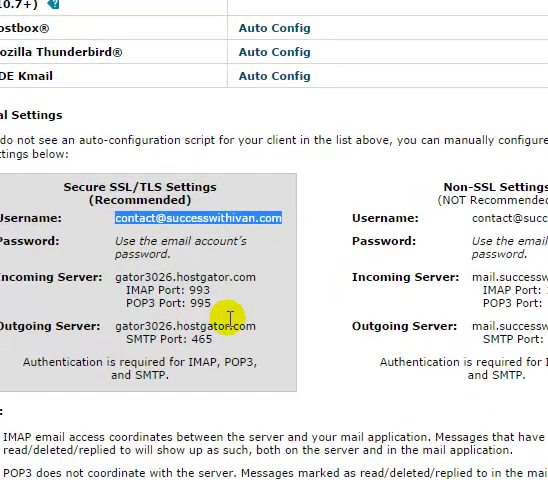
double_click(187, 325)
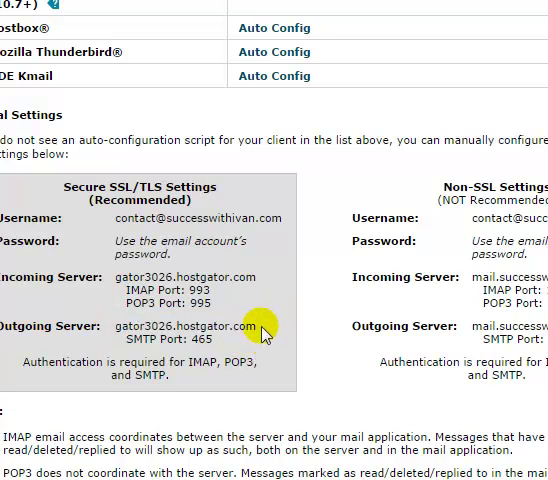
double_click(190, 327)
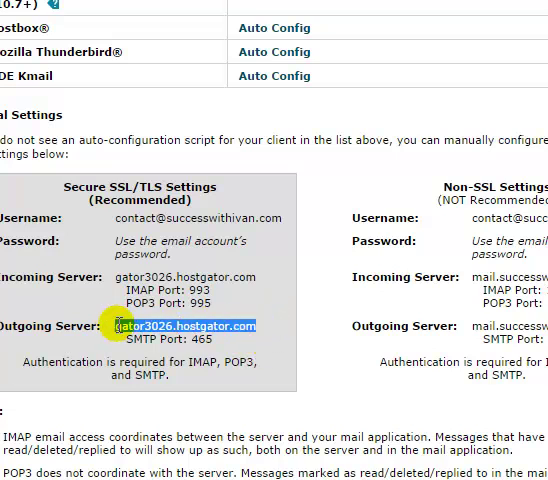
right_click(218, 327)
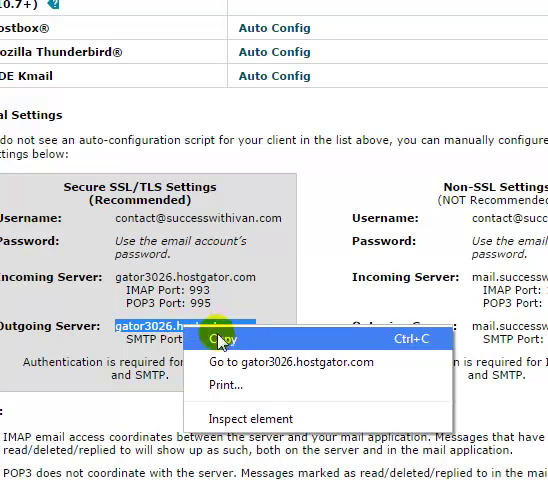
left_click(240, 339)
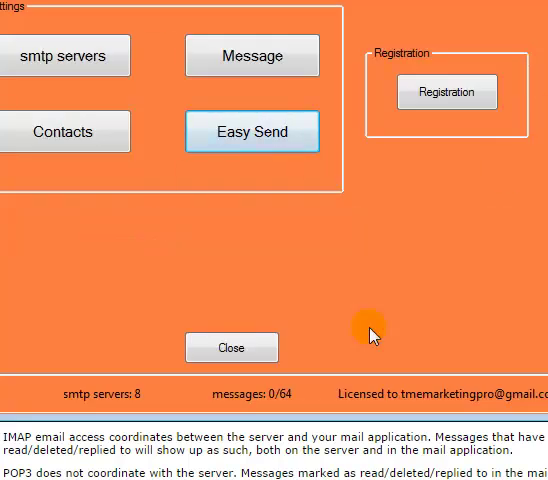
mouse_move(365, 258)
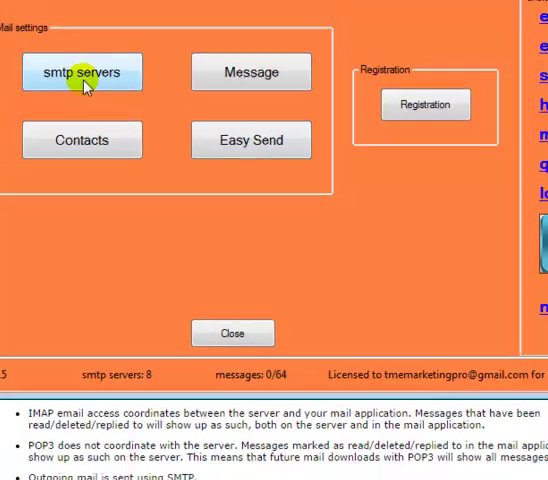
Step: Open the smtp servers window listing existing sending accounts
left_click(82, 72)
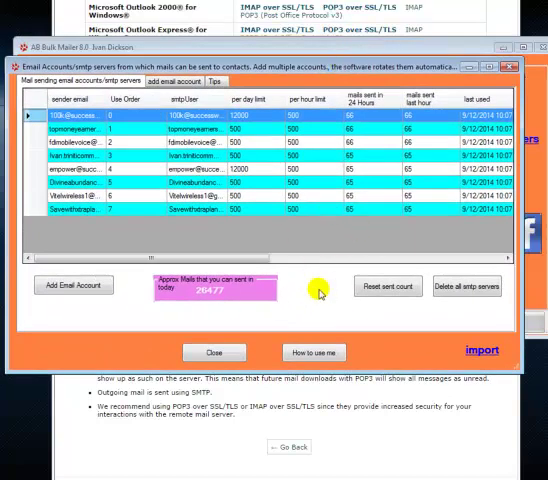
mouse_move(244, 298)
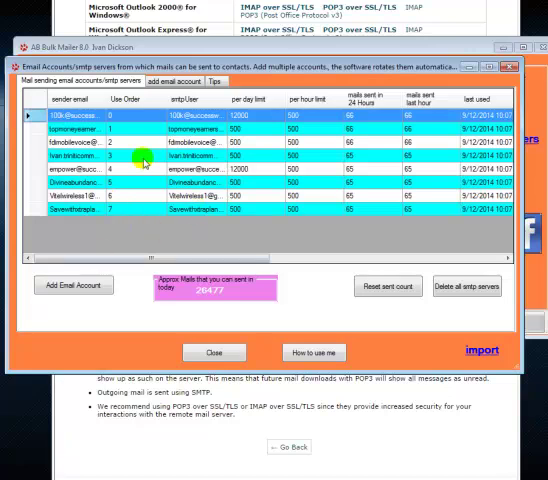
mouse_move(318, 322)
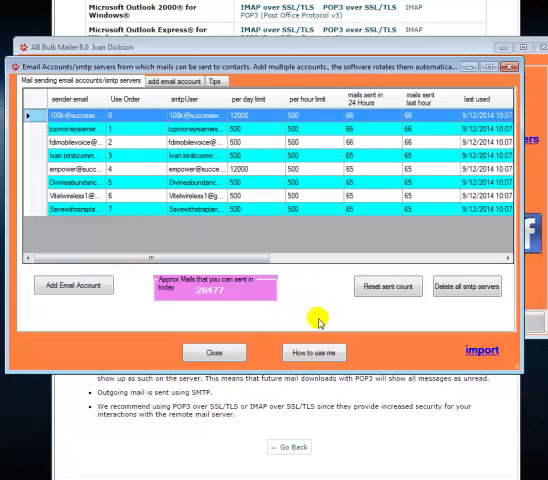
mouse_move(74, 286)
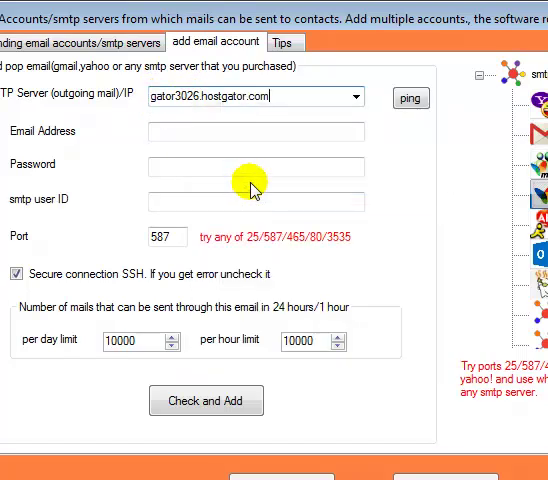
mouse_move(175, 200)
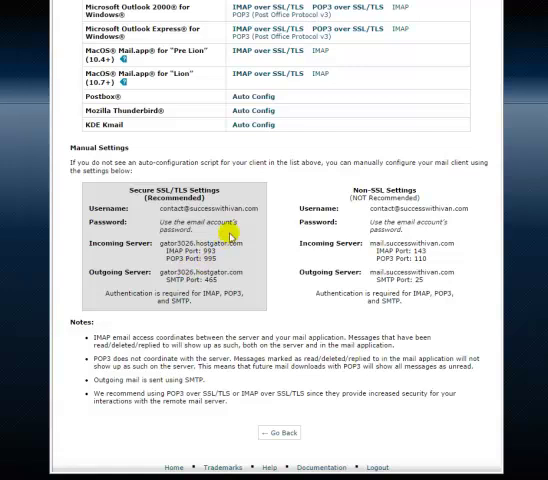
double_click(200, 208)
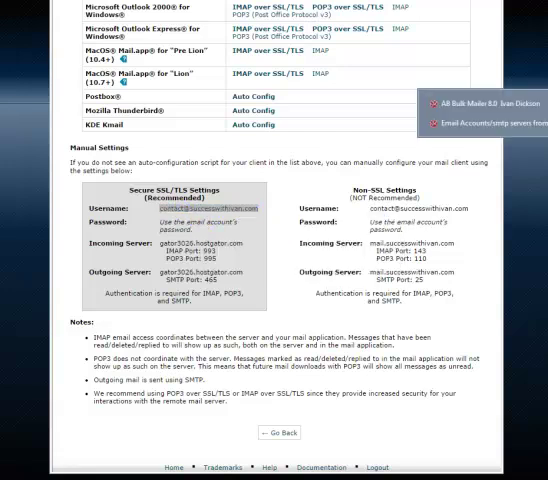
left_click(483, 123)
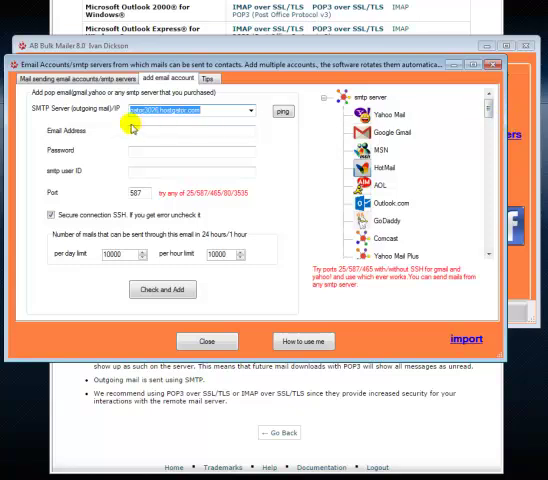
right_click(130, 112)
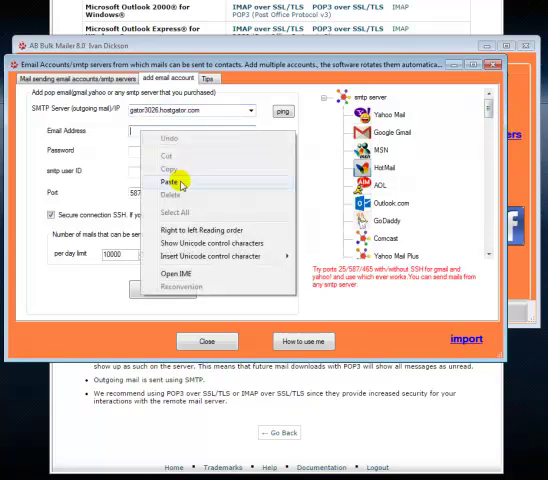
left_click(169, 183)
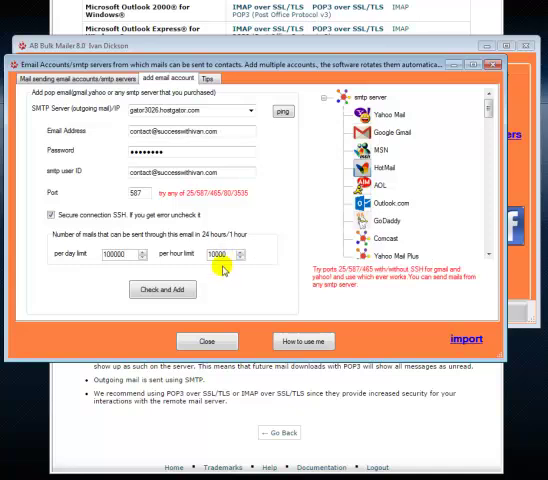
mouse_move(240, 298)
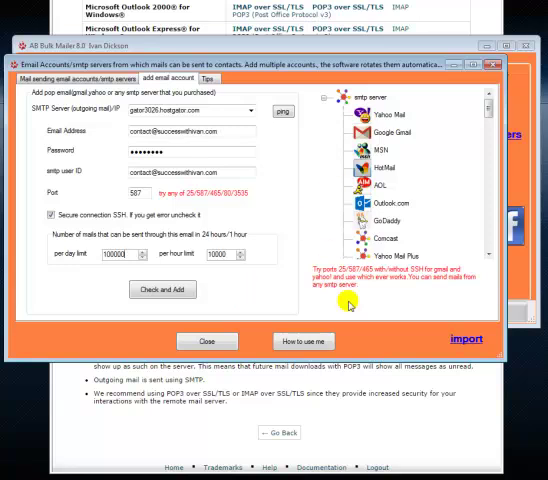
mouse_move(290, 294)
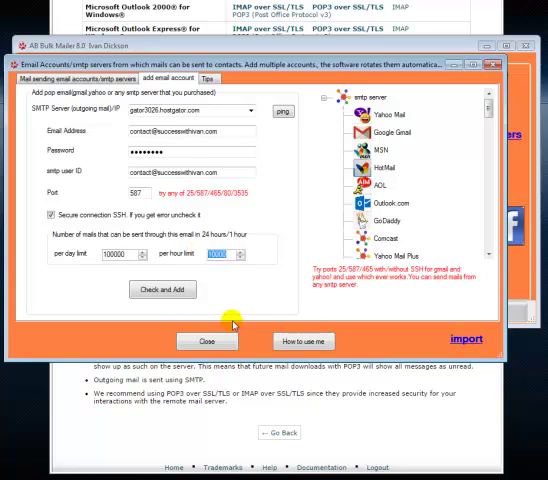
mouse_move(270, 279)
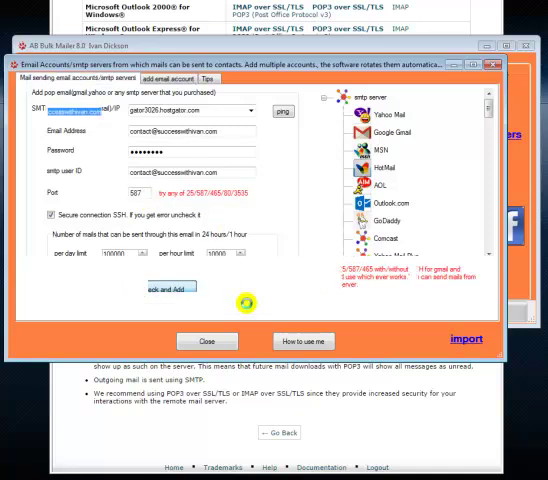
Step: Verify and save the contact@ SMTP account with Check and Add
left_click(163, 290)
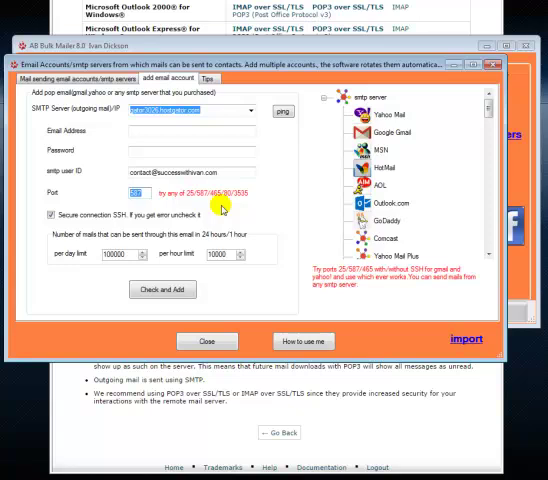
mouse_move(190, 301)
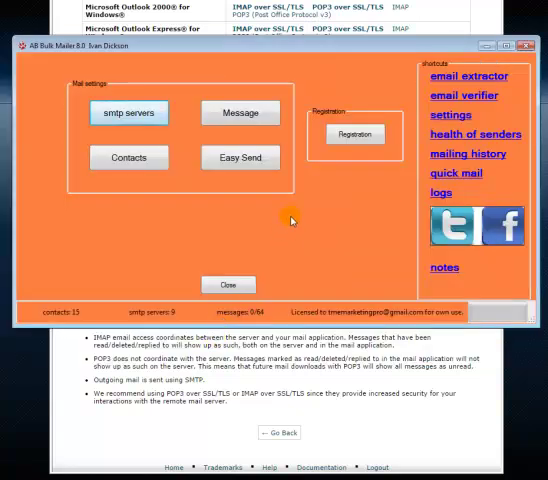
mouse_move(293, 211)
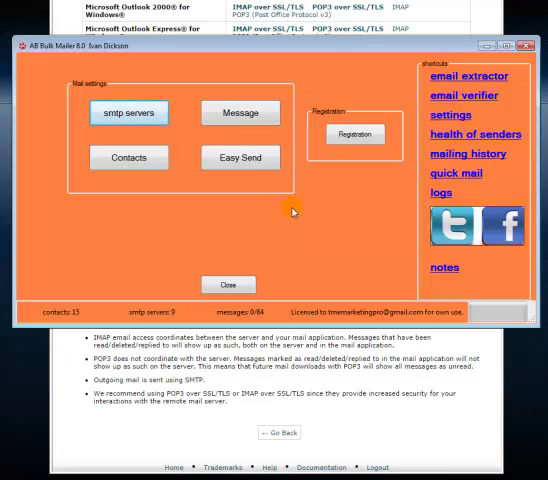
mouse_move(294, 209)
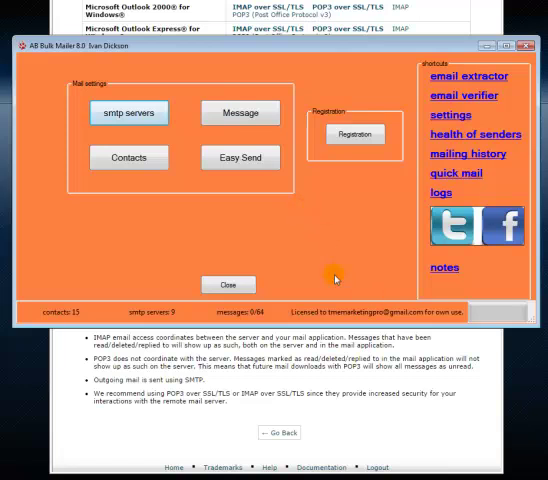
mouse_move(332, 264)
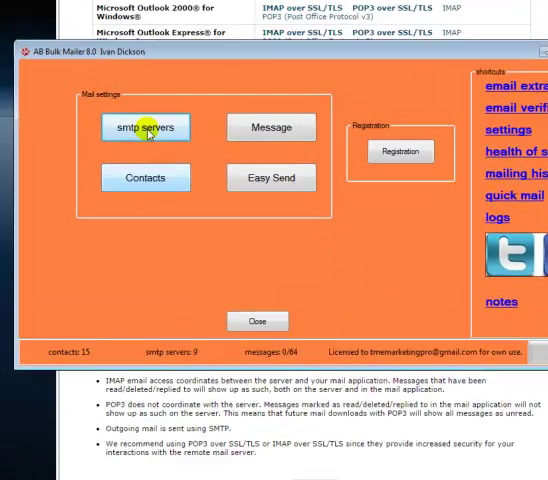
left_click(146, 127)
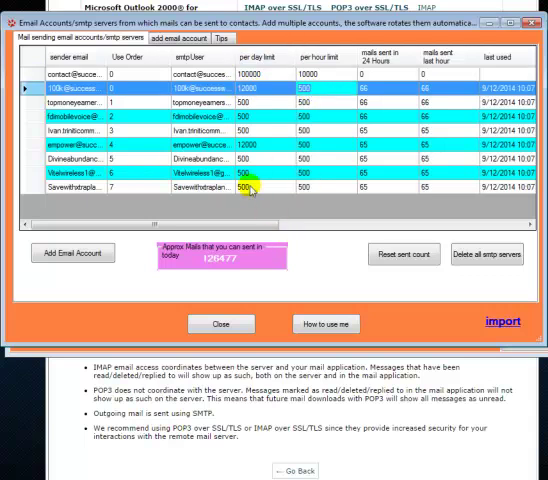
left_click(253, 175)
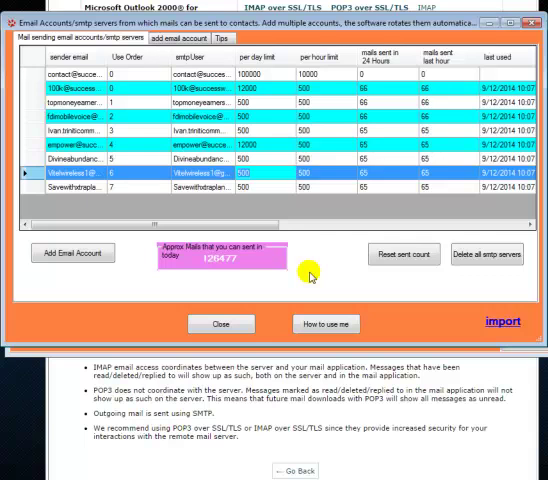
left_click(219, 323)
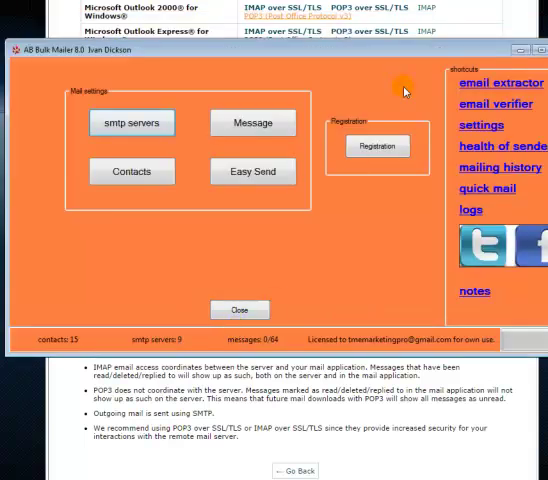